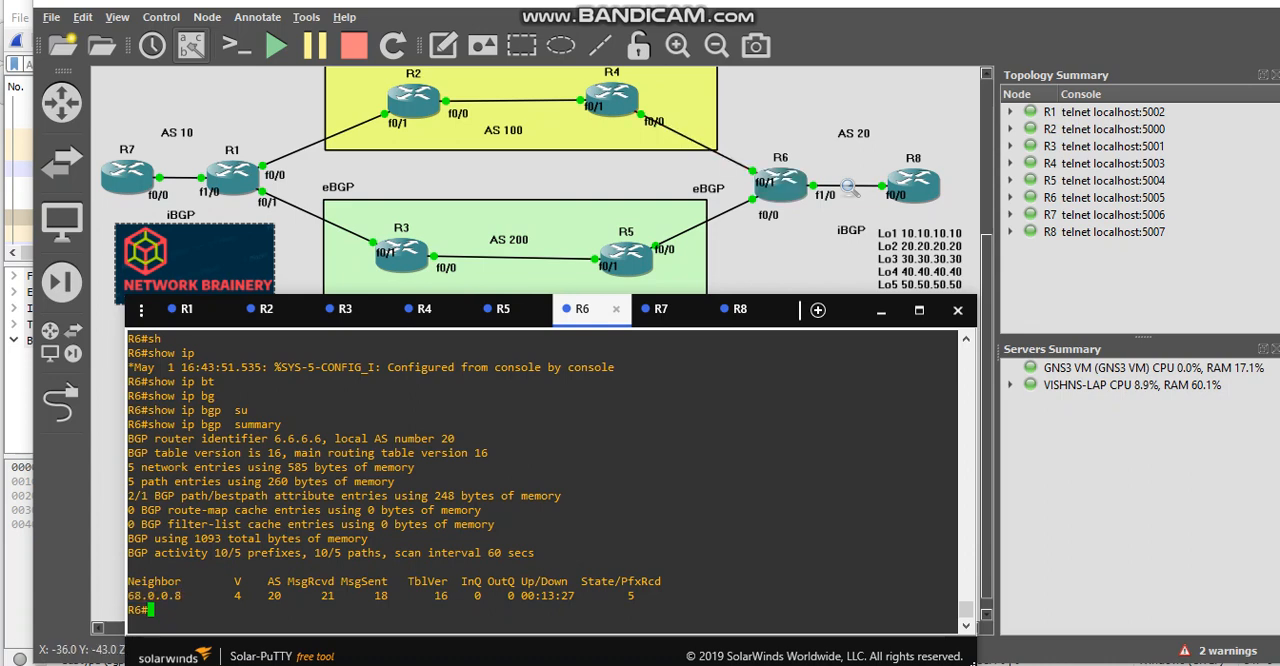
- Select R6's neighbor address 68.0.0.8, then go to the R4 console to view routes received from 46.0.0.6
double_click(148, 595)
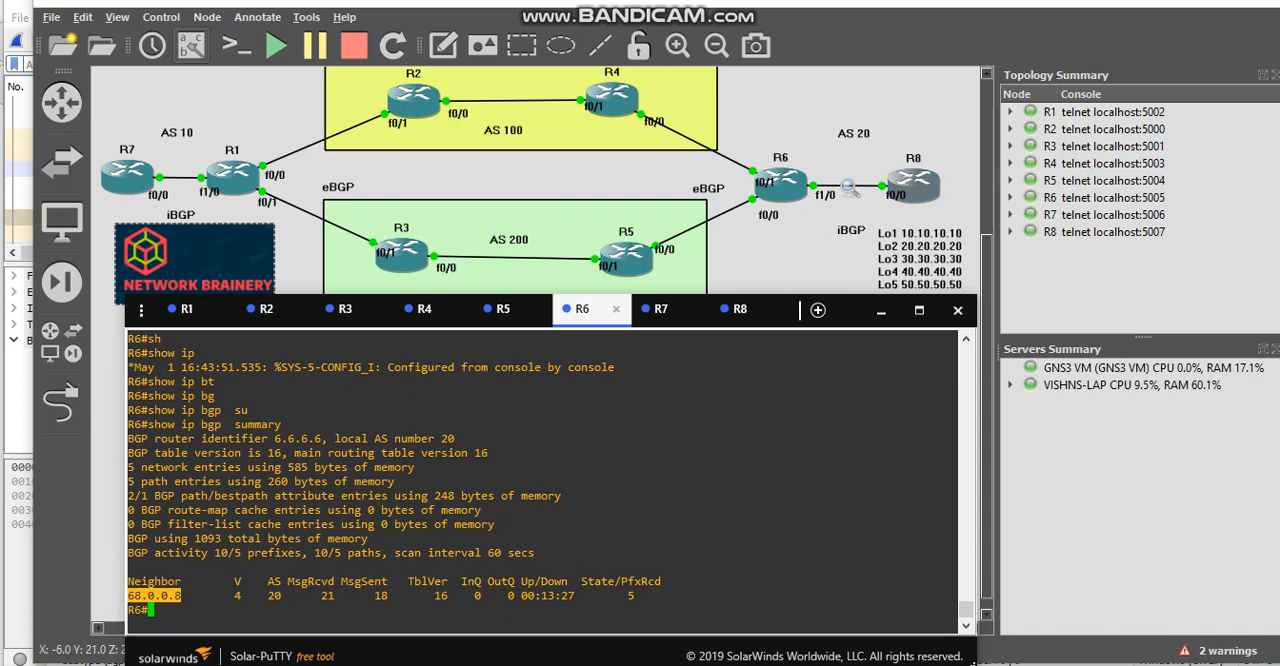
left_click(503, 308)
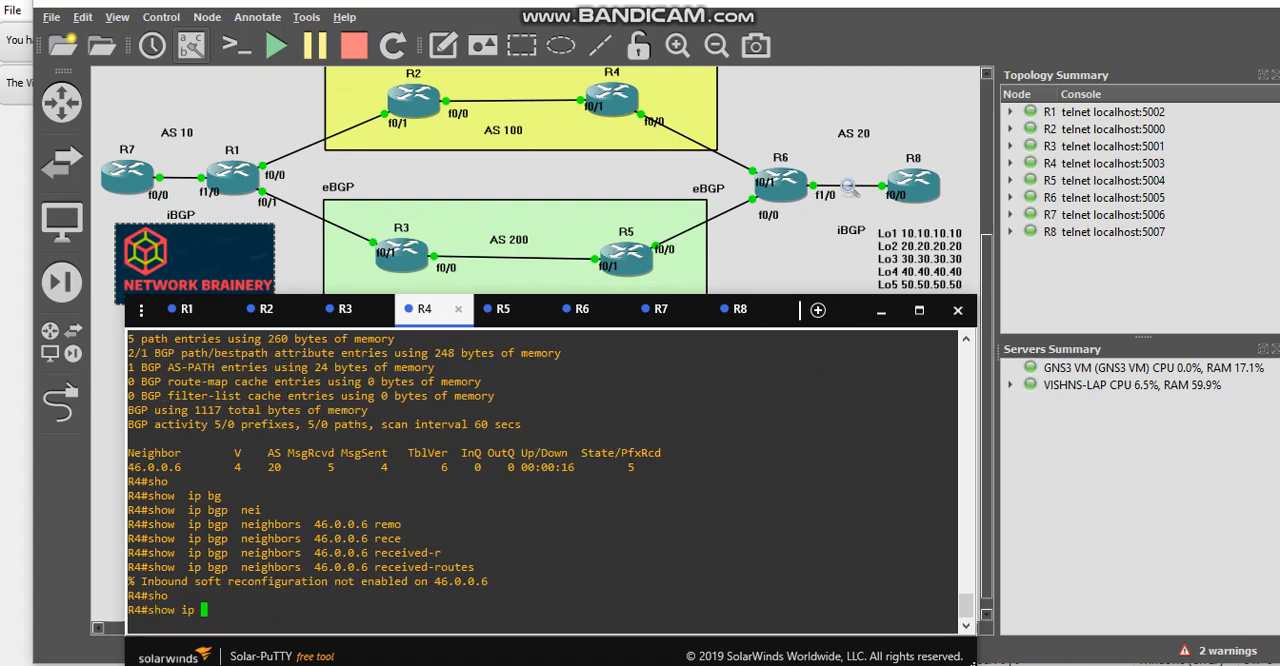
left_click(502, 308)
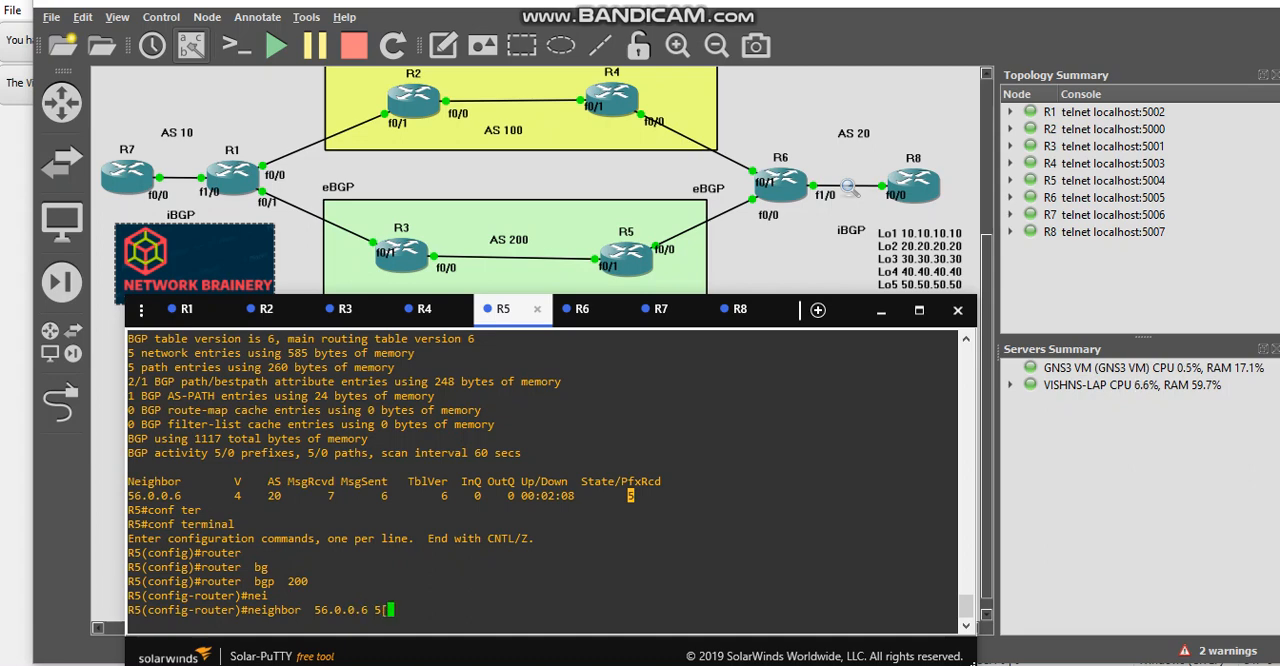
- Switch to the R5 console to configure BGP 200 neighbor 56.0.0.6
left_click(421, 308)
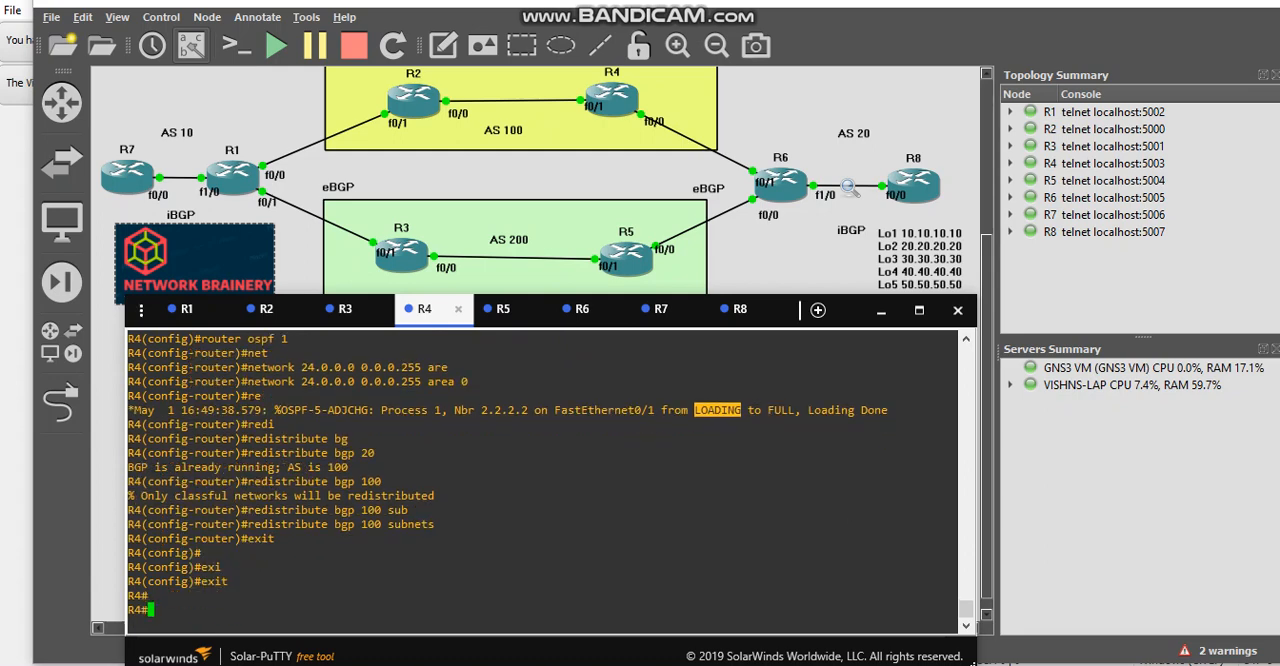
- Switch to the R2 console session to view its OSPF E2 routes via 24.0.0.4
left_click(265, 308)
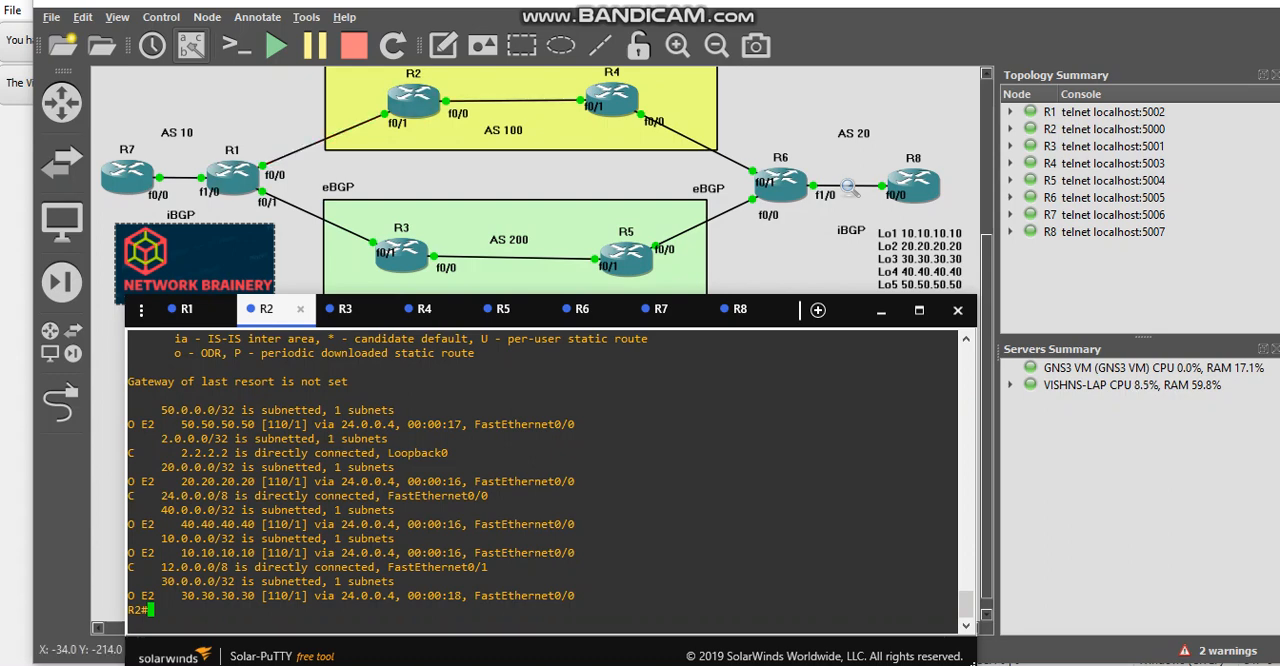
left_click(184, 308)
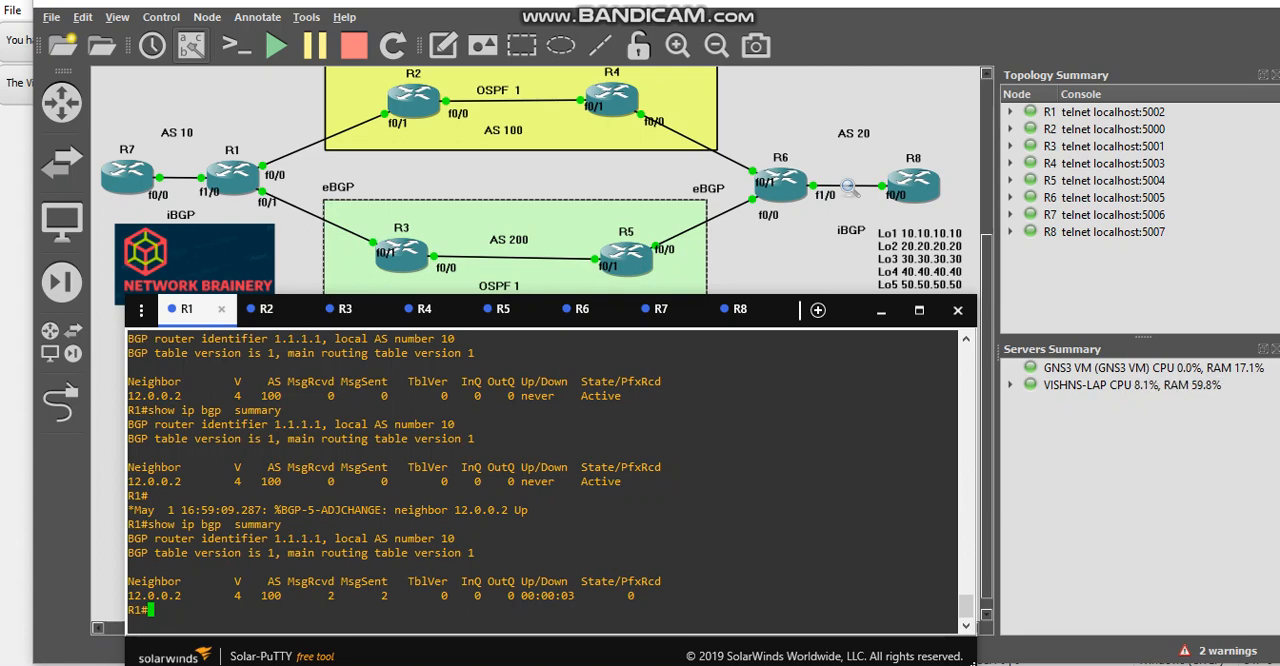